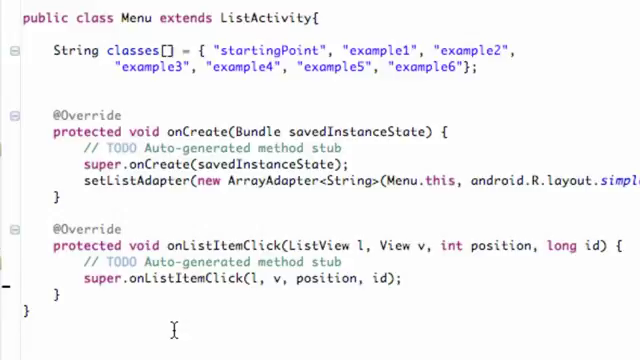
mouse_move(276, 228)
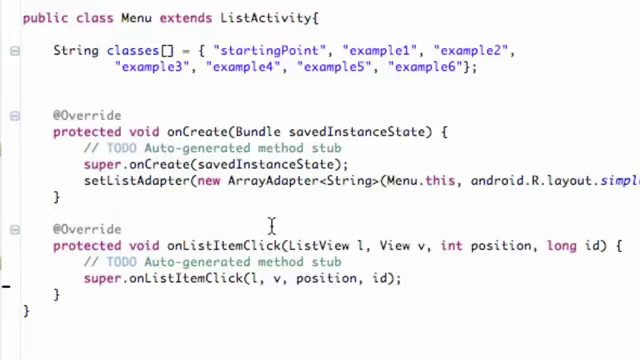
mouse_move(288, 214)
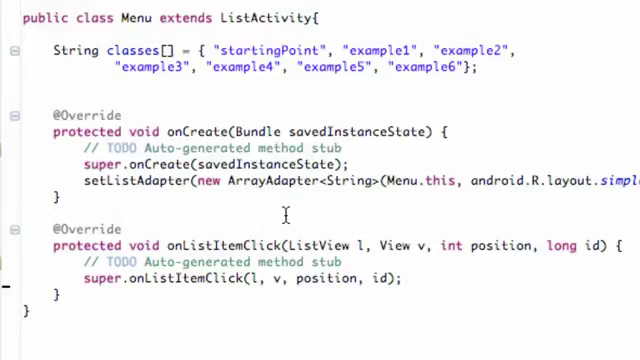
mouse_move(188, 300)
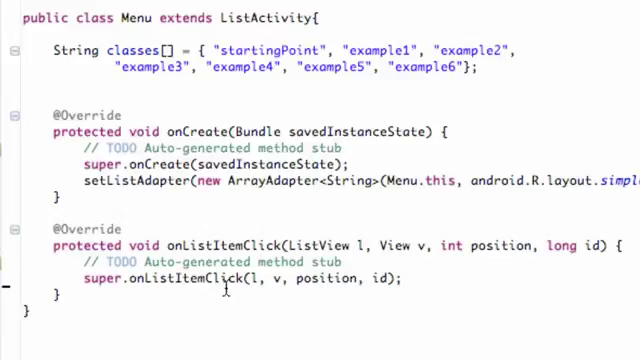
mouse_move(424, 290)
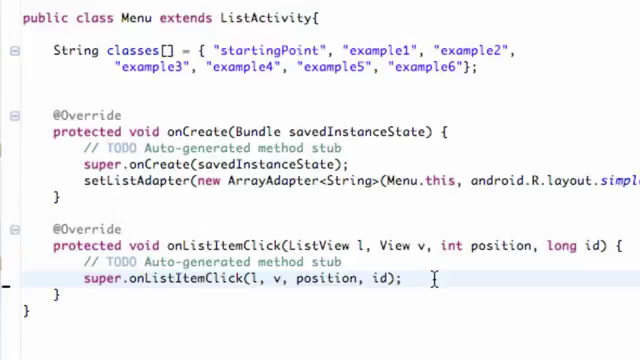
mouse_move(424, 288)
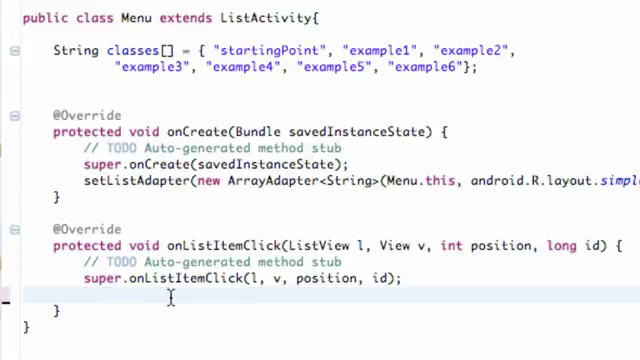
Step: Write startActivity(); and declare Intent ourIntent = new Intent(); above it, clearing stray constructor text
type("startActivity();")
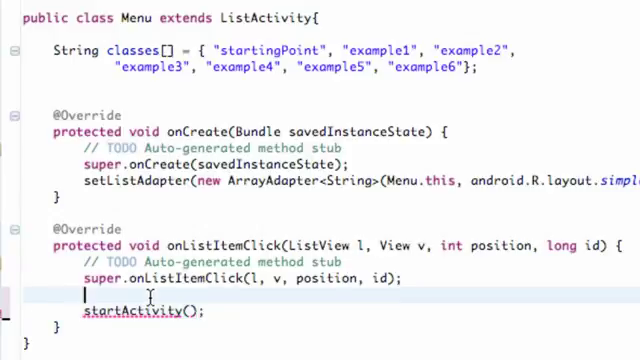
type("Intn")
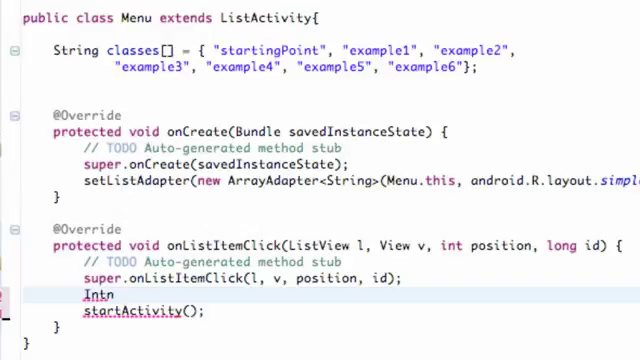
type("ent our")
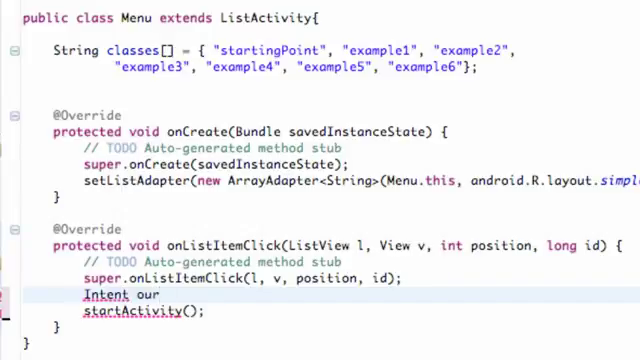
type("Intent")
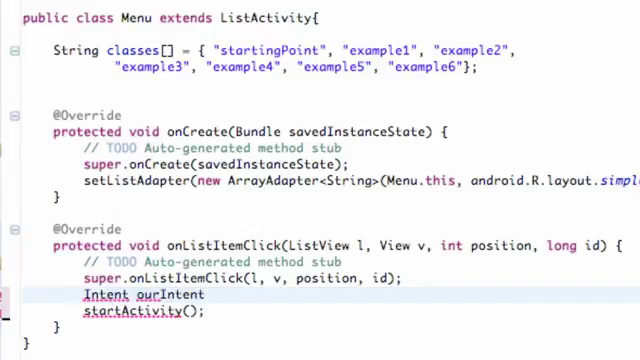
type("= new")
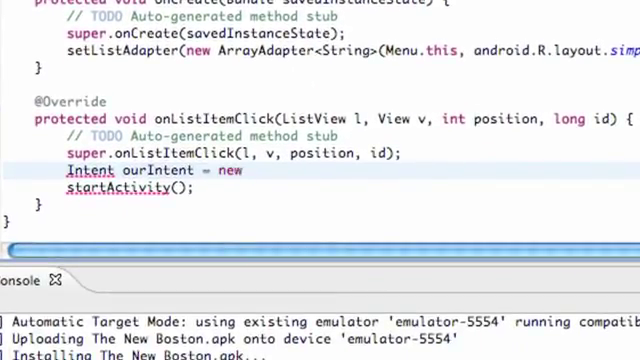
type("Intent(\"")
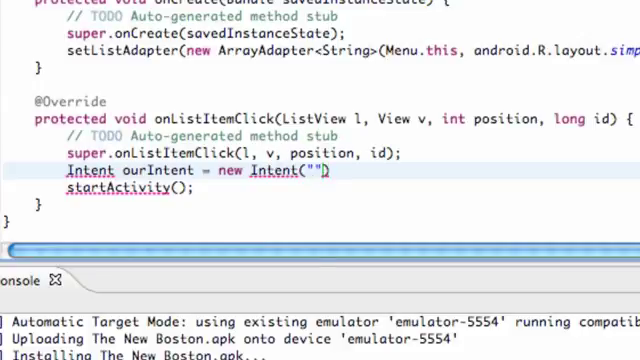
type("co")
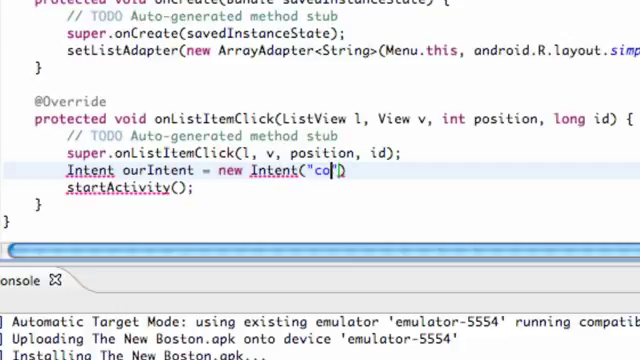
key("Backspace")
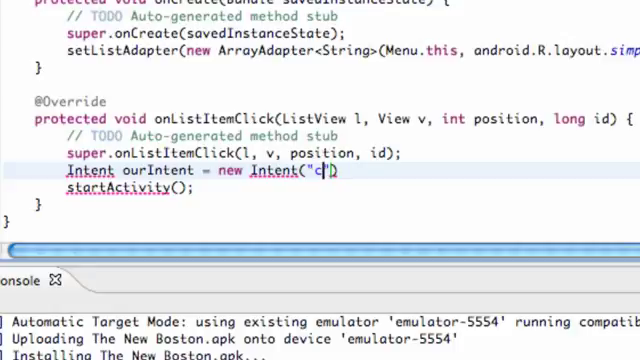
mouse_move(92, 170)
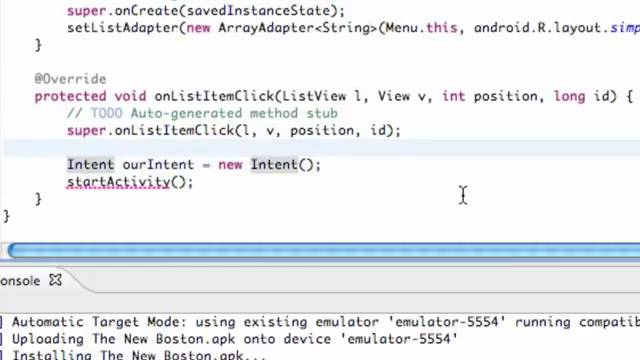
Step: Declare Class ourClass = Class.forName( above the Intent line
type("Class")
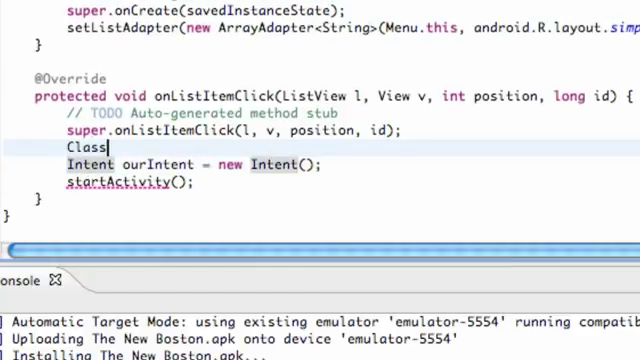
type("ourClass")
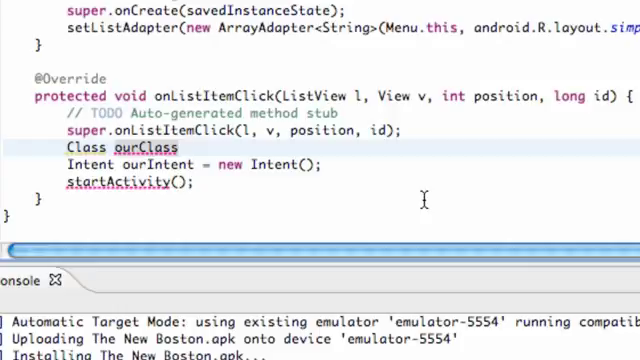
type("=")
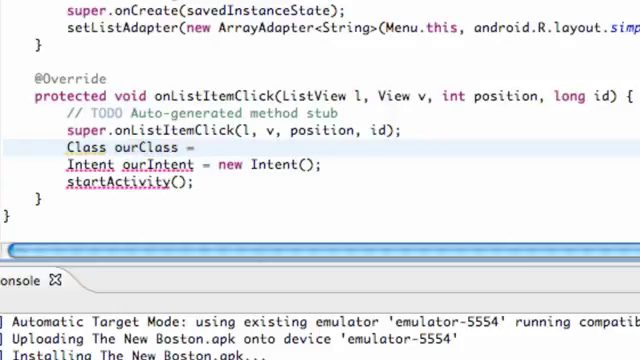
type("Cla")
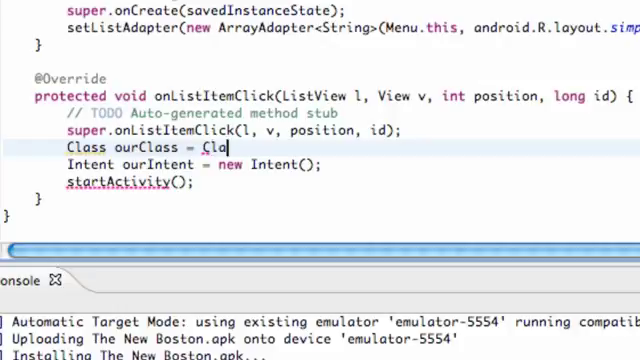
type("ss")
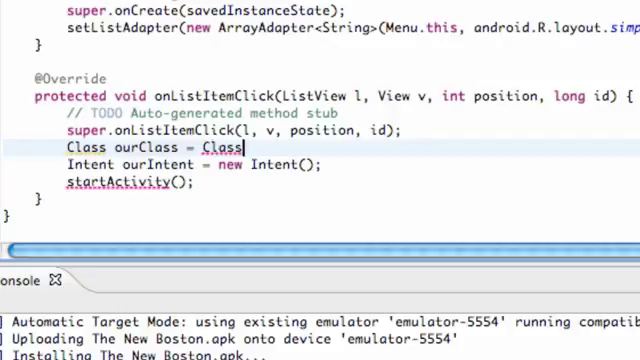
type(".forName(className")
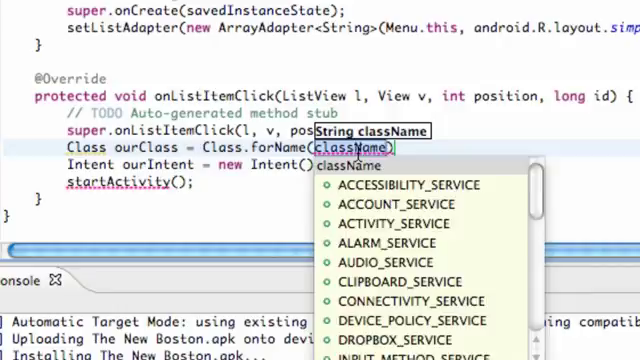
Step: Begin the forName string "com.thenewboston.travis.start using content assist
type("\"com.D")
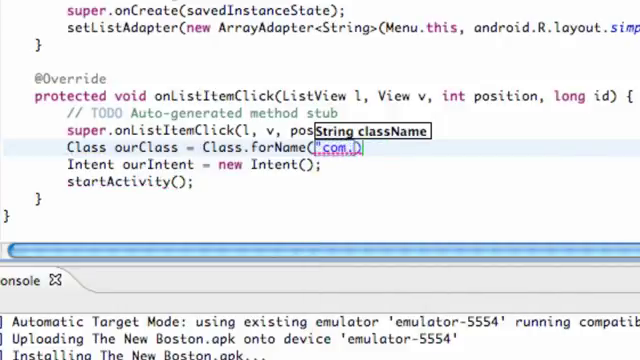
type("thenewboston.")
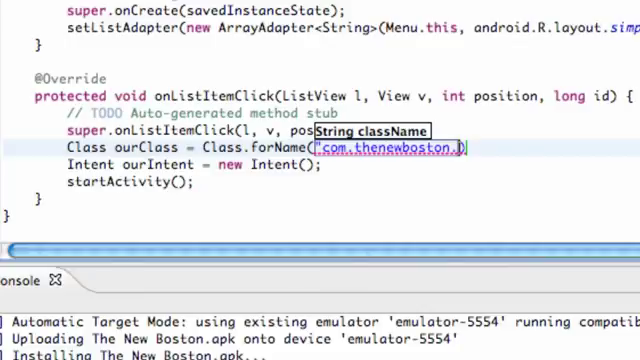
type("travis.")
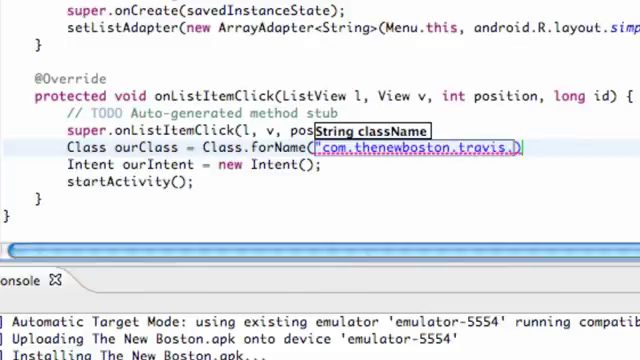
type("startingPoint")
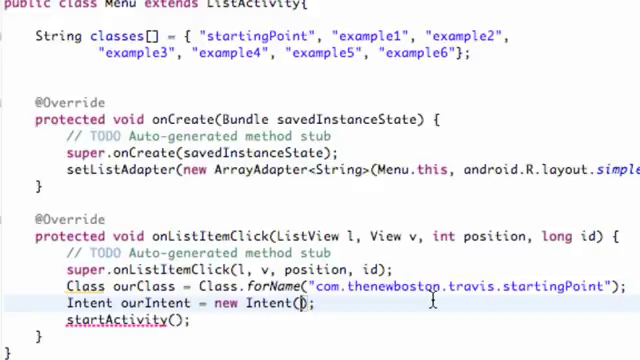
Step: Finish the string as startingPoint and construct ourIntent as new Intent(Menu.this, ourClass)
type("m")
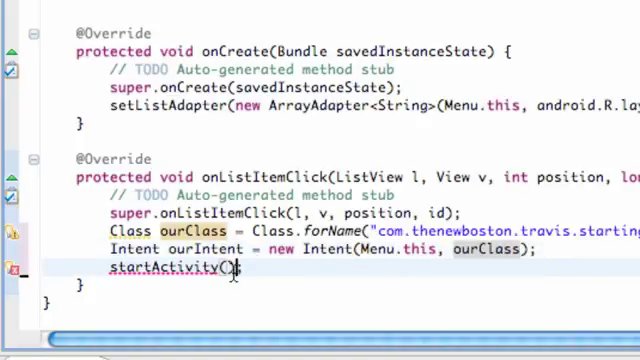
Step: Pass ourIntent to startActivity, accepting the content-assist suggestion
type("ourIntent")
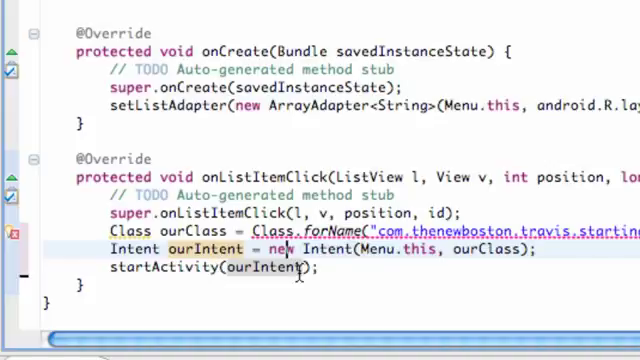
mouse_move(396, 194)
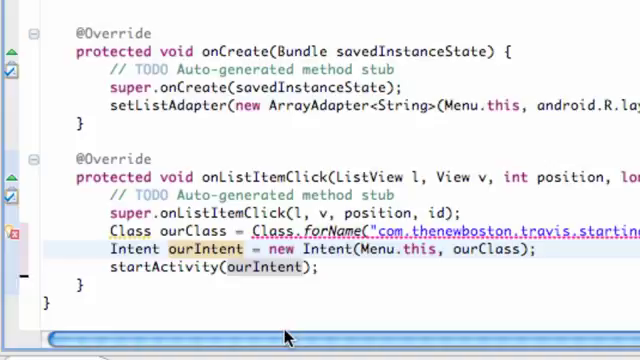
mouse_move(290, 248)
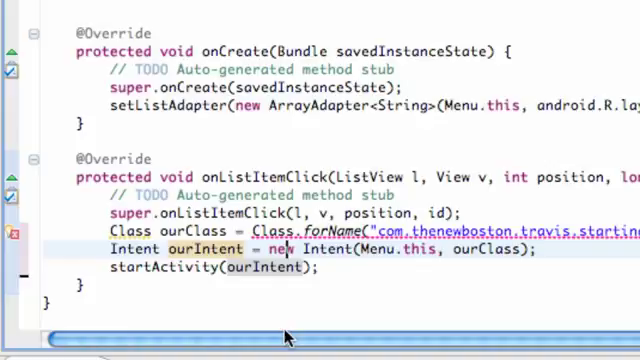